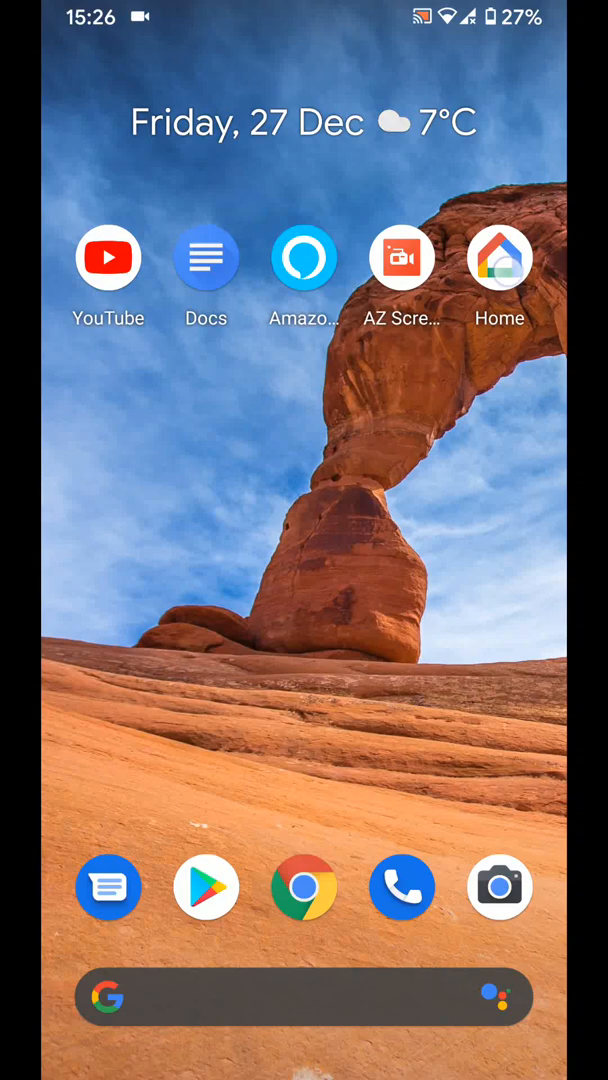
# Launch Google Home and open the + Add and manage options
pyautogui.click(500, 257)
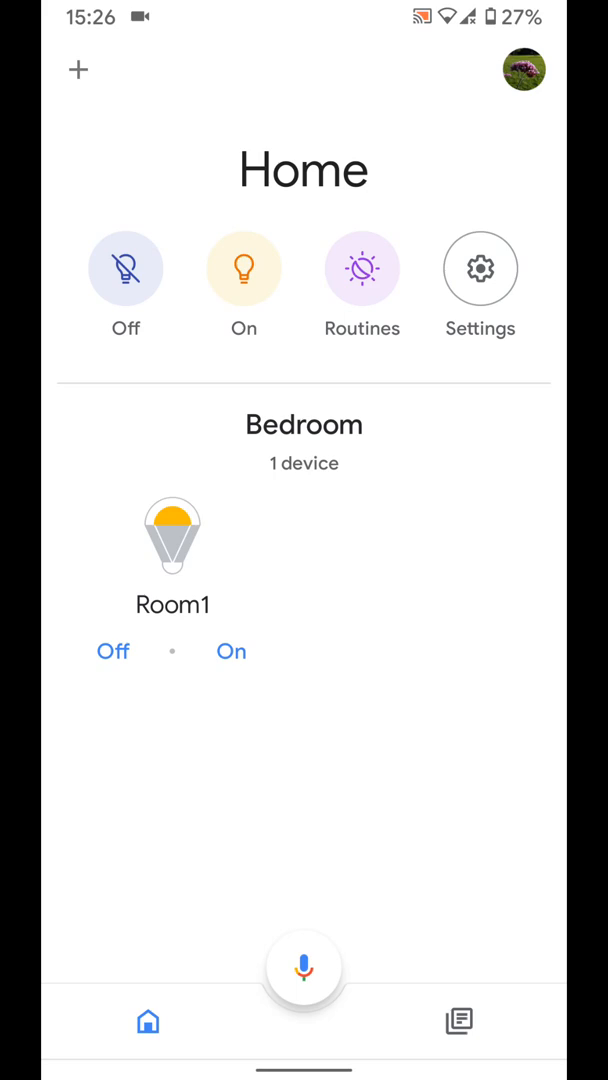
pyautogui.click(77, 69)
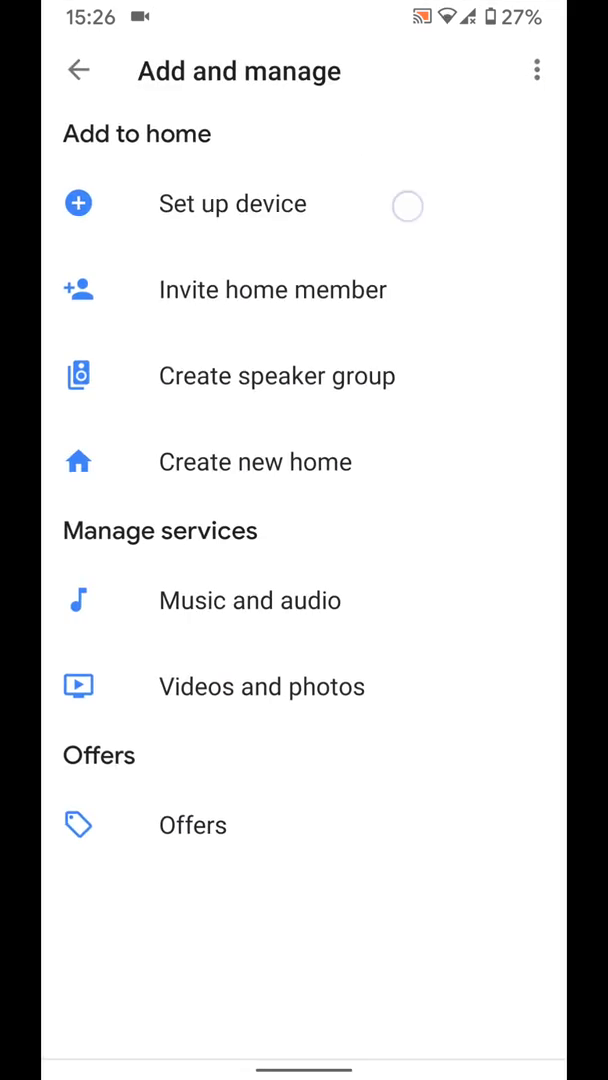
# Start device setup in Home and accept the found Google Home Mini
pyautogui.click(232, 203)
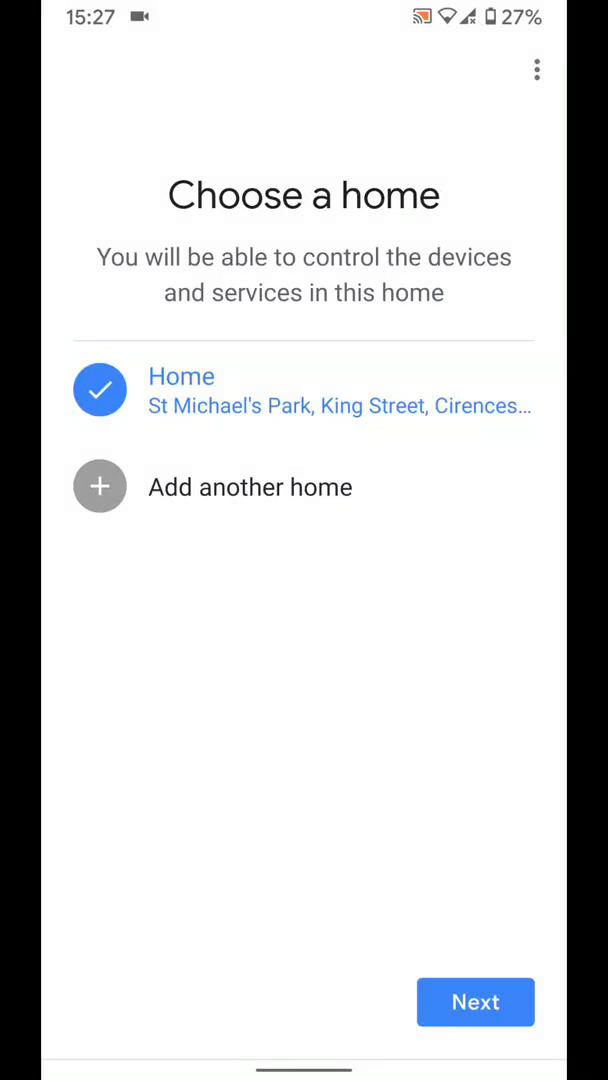
pyautogui.click(475, 1002)
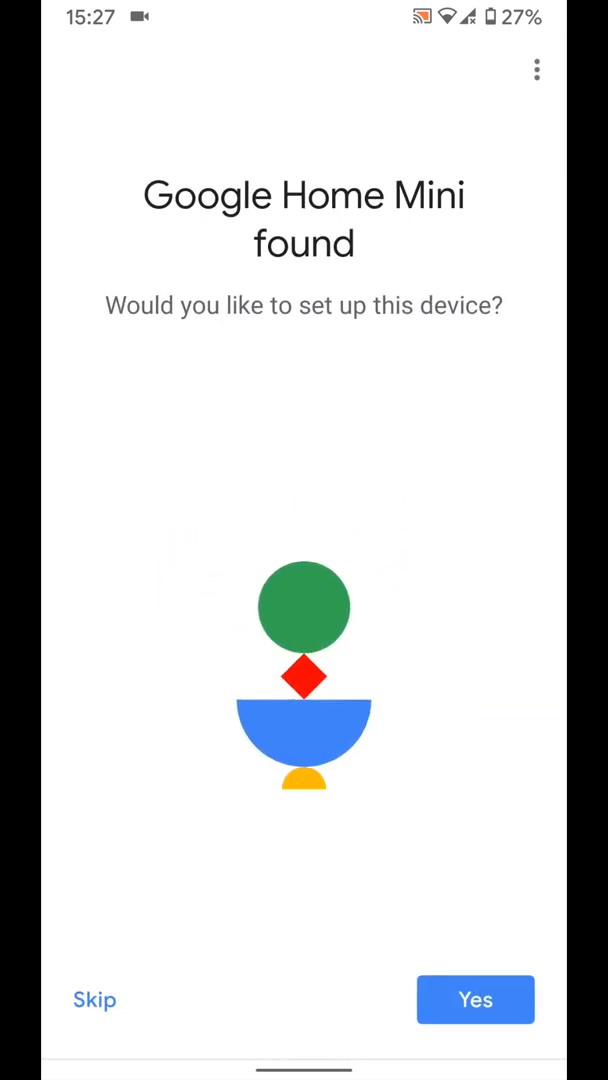
pyautogui.click(475, 1000)
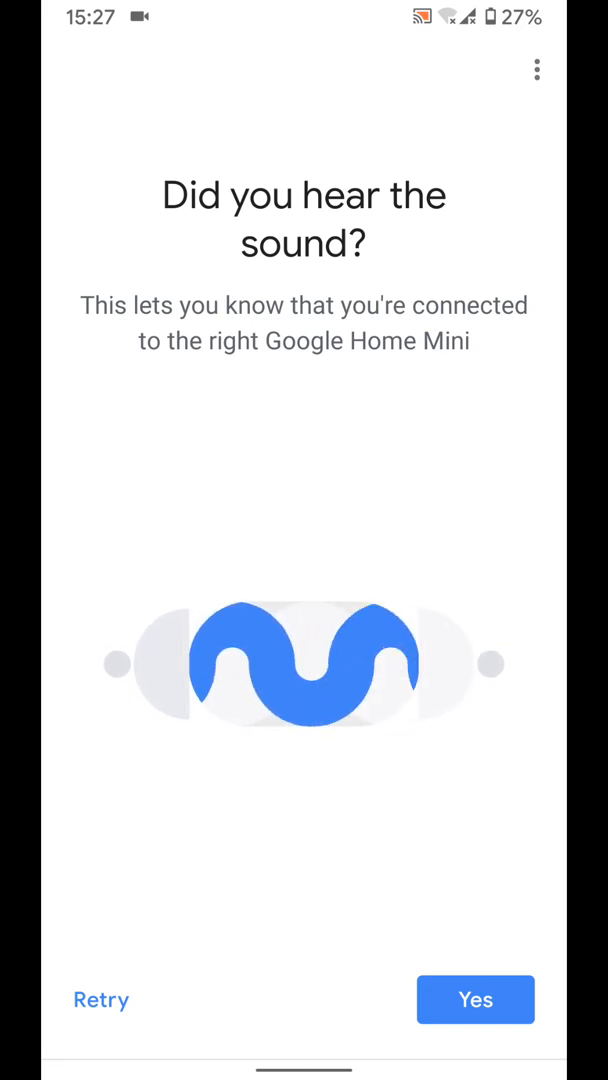
# Confirm the Mini's test sound was heard and place it in the Bedroom room
pyautogui.click(475, 999)
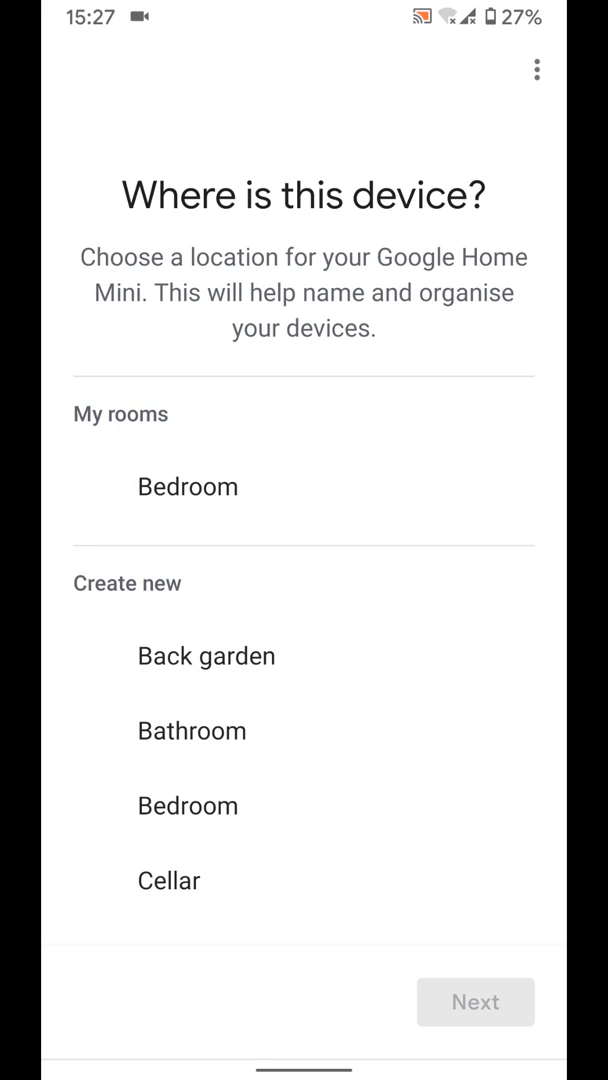
pyautogui.click(187, 486)
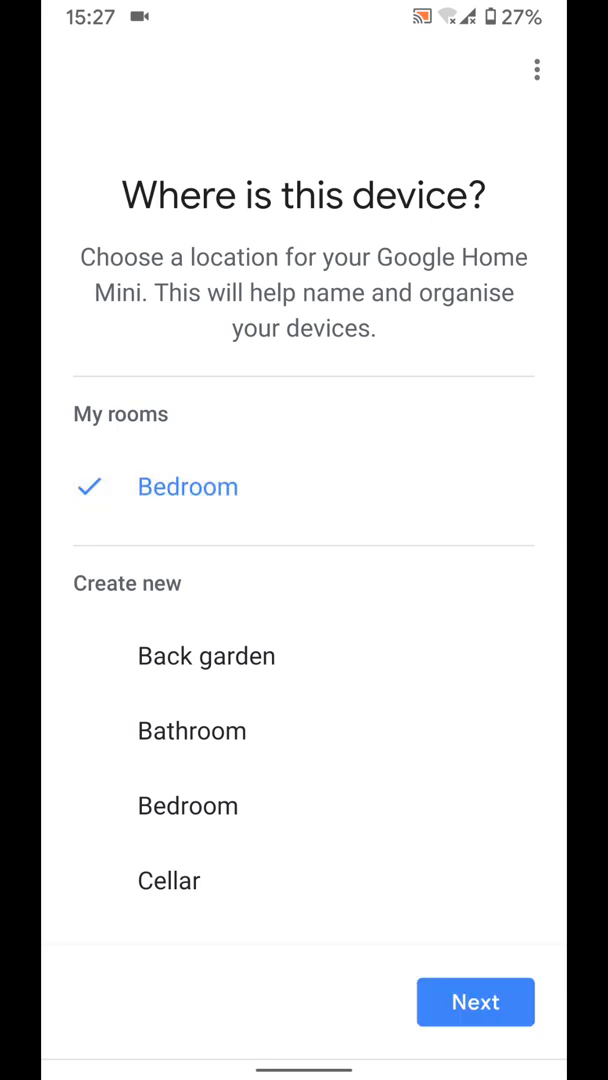
pyautogui.click(475, 1002)
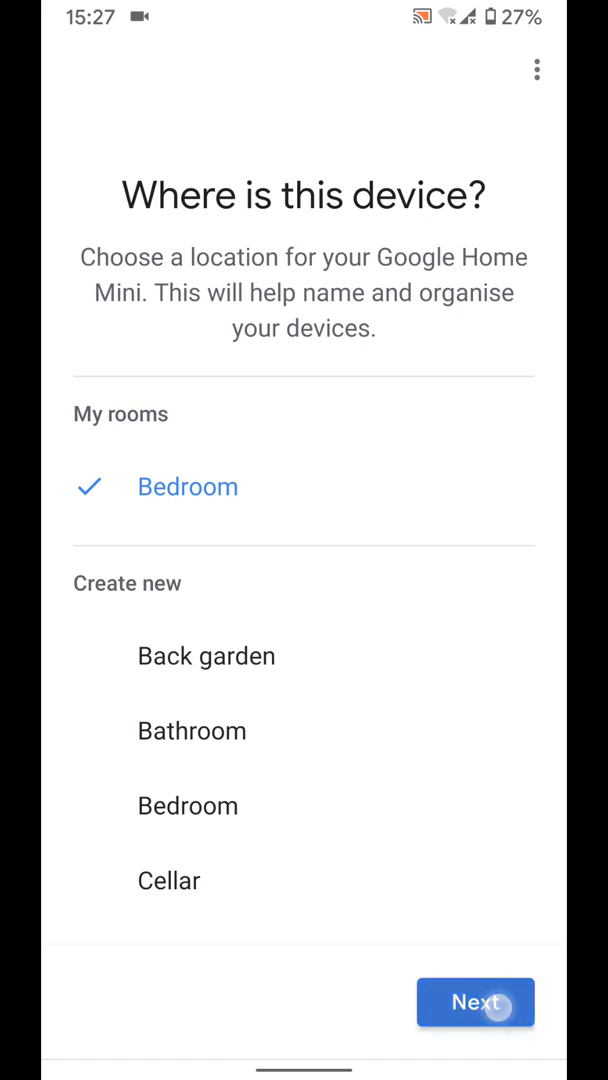
pyautogui.click(475, 1002)
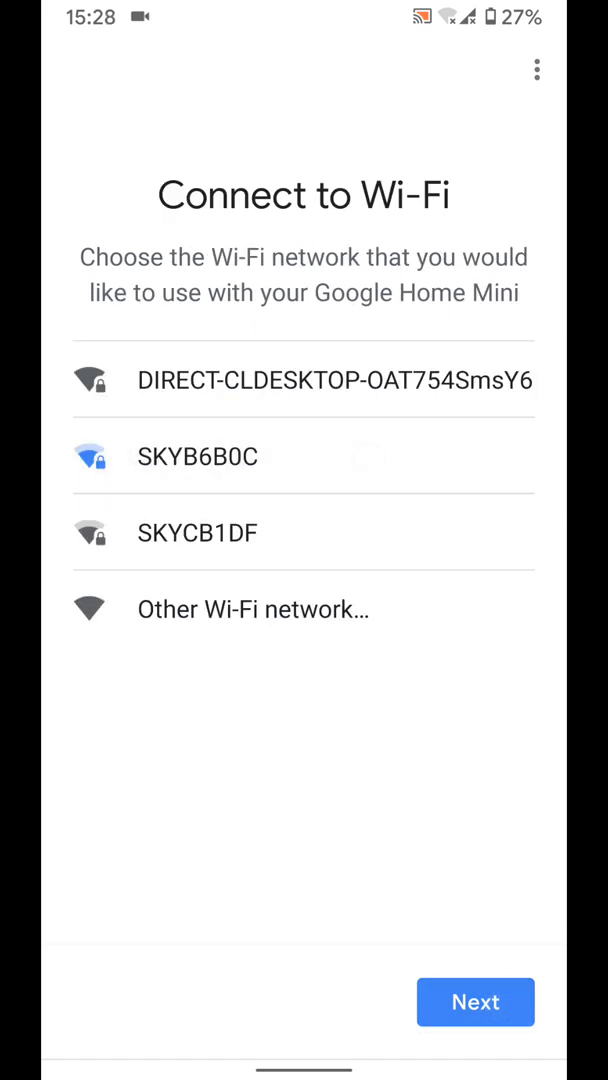
# Connect the Mini to SKYB6B0C Wi-Fi and accept the Google Assistant notices
pyautogui.click(475, 1002)
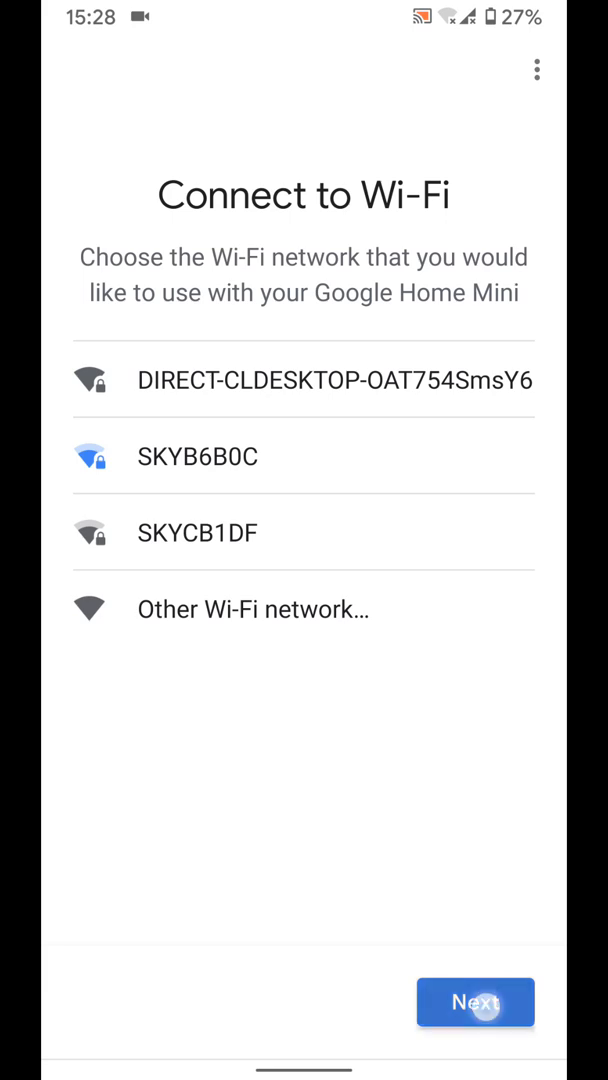
pyautogui.click(475, 1002)
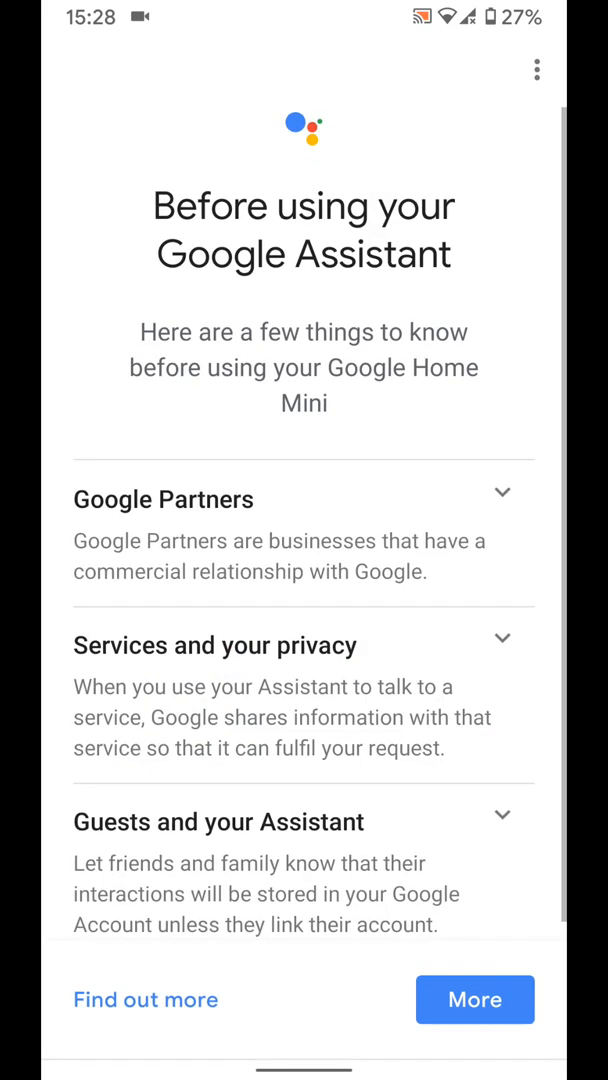
pyautogui.click(474, 999)
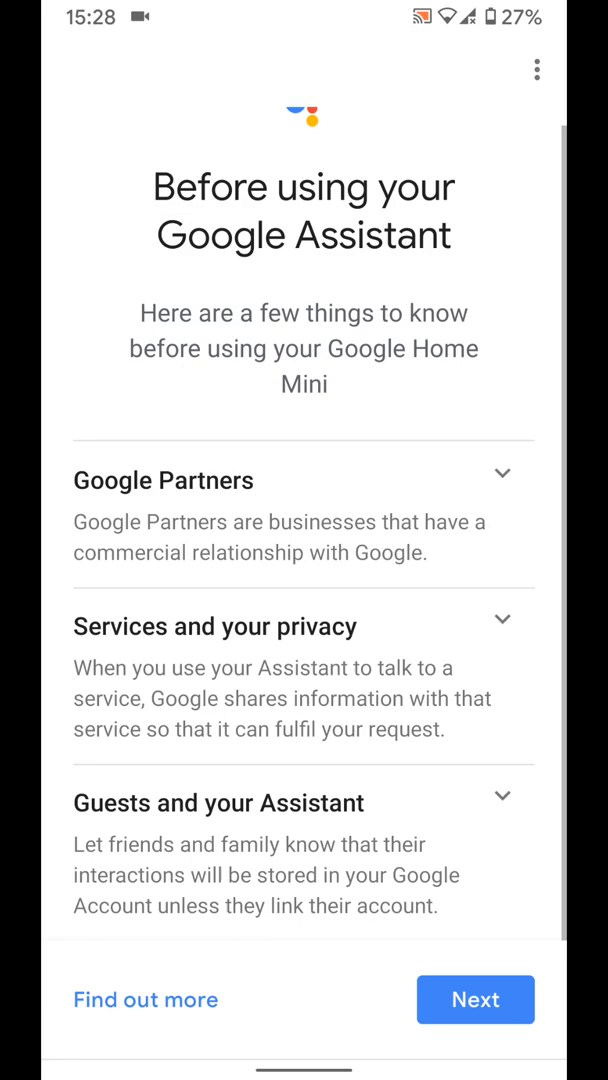
pyautogui.click(475, 1000)
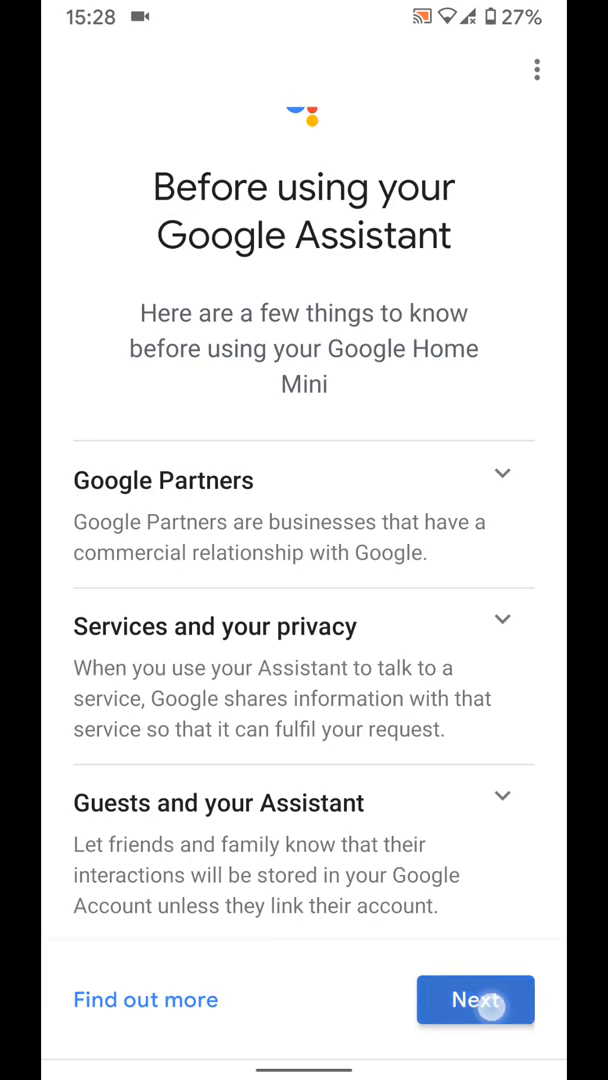
pyautogui.click(475, 1000)
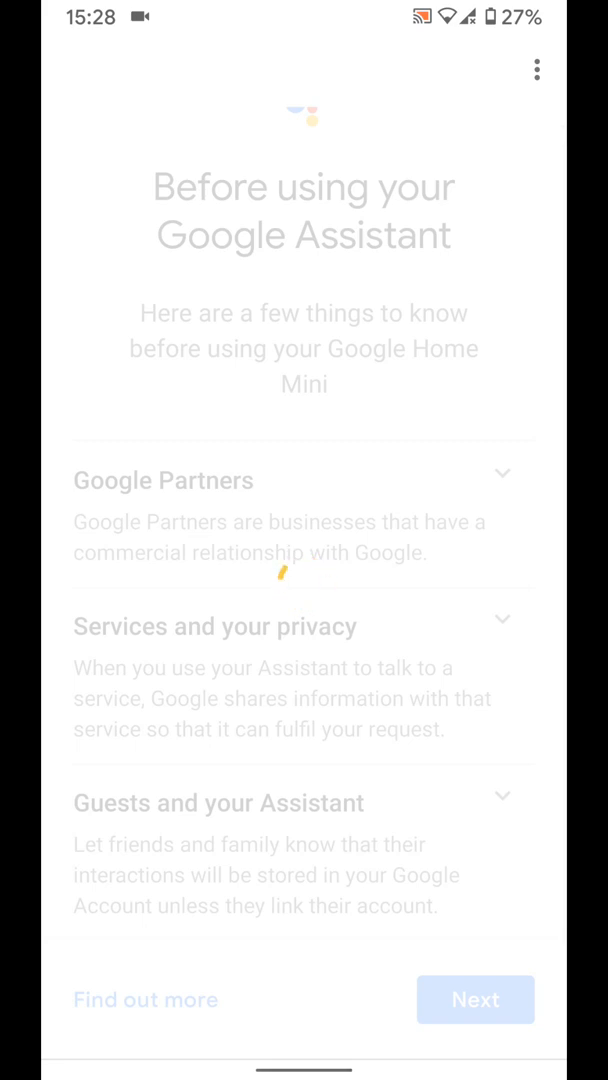
pyautogui.click(475, 1000)
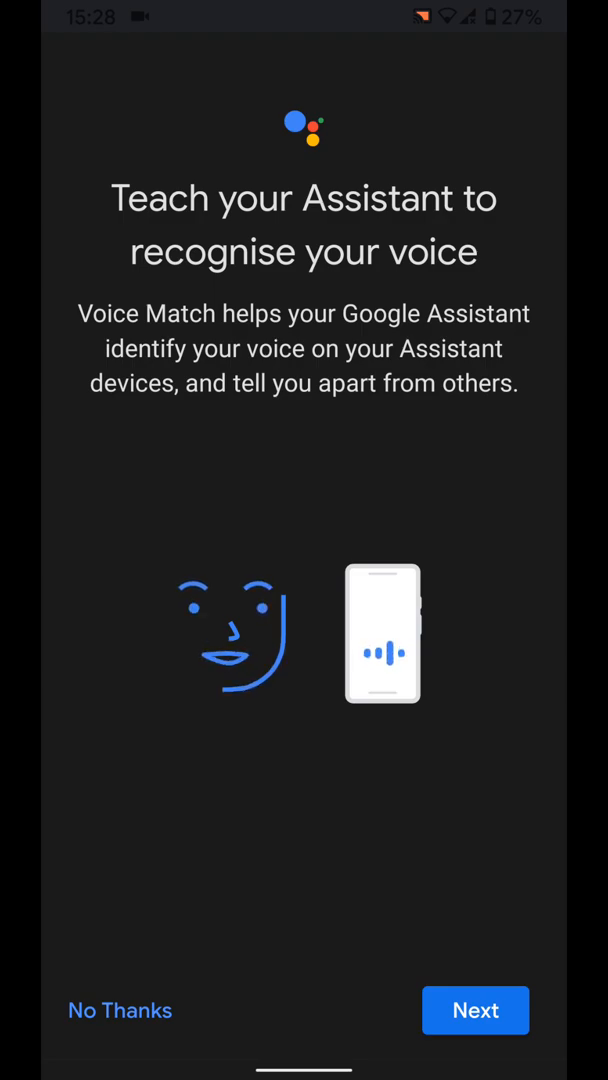
# Skip Voice Match, dismiss its security tip, and agree to personal results
pyautogui.click(119, 1010)
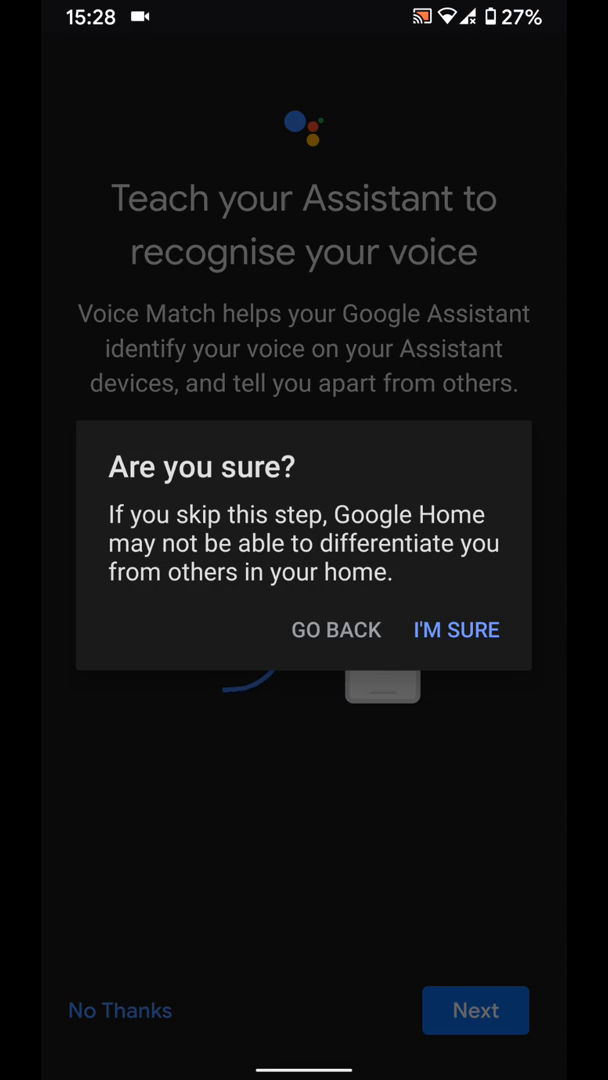
pyautogui.click(456, 630)
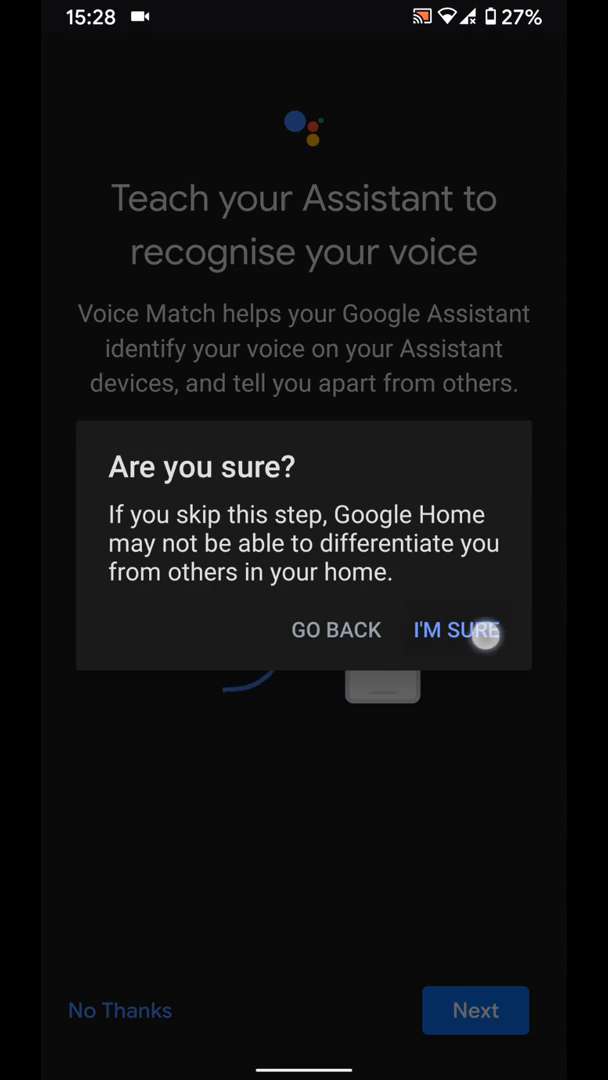
pyautogui.click(458, 630)
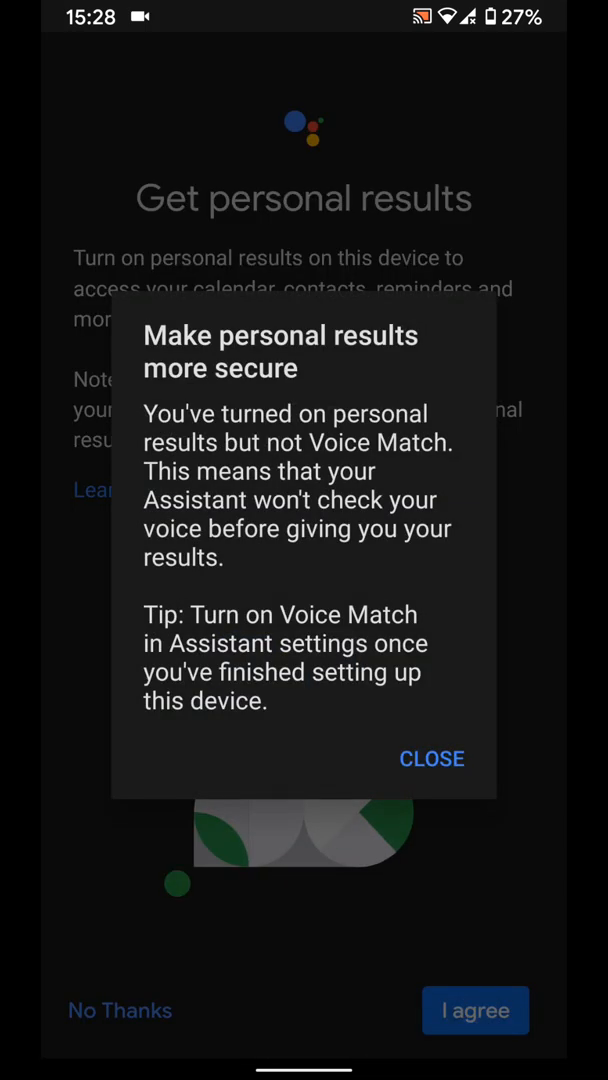
pyautogui.click(432, 758)
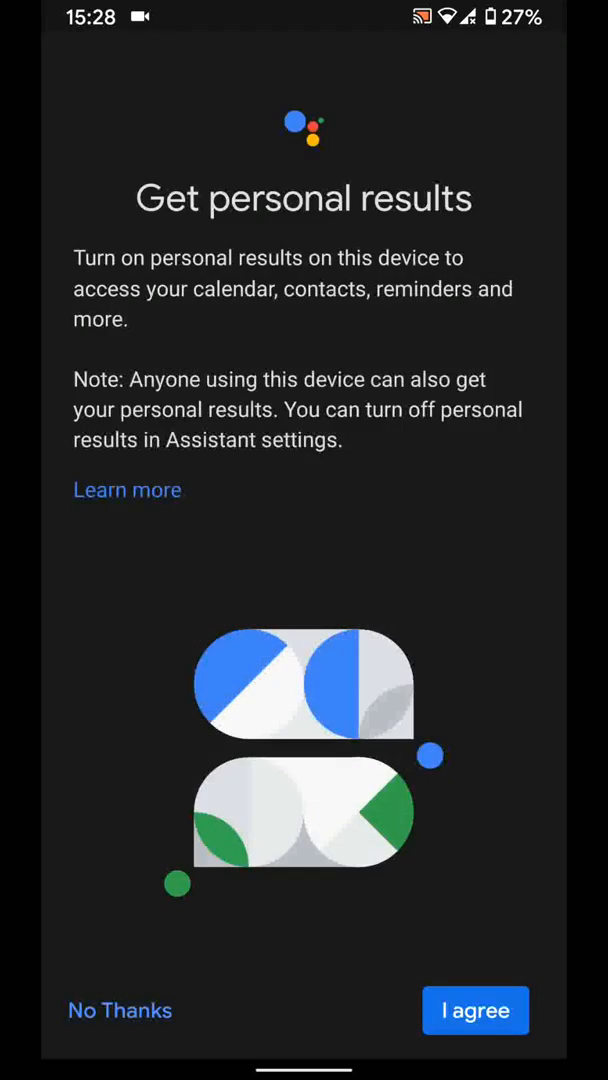
pyautogui.click(475, 1010)
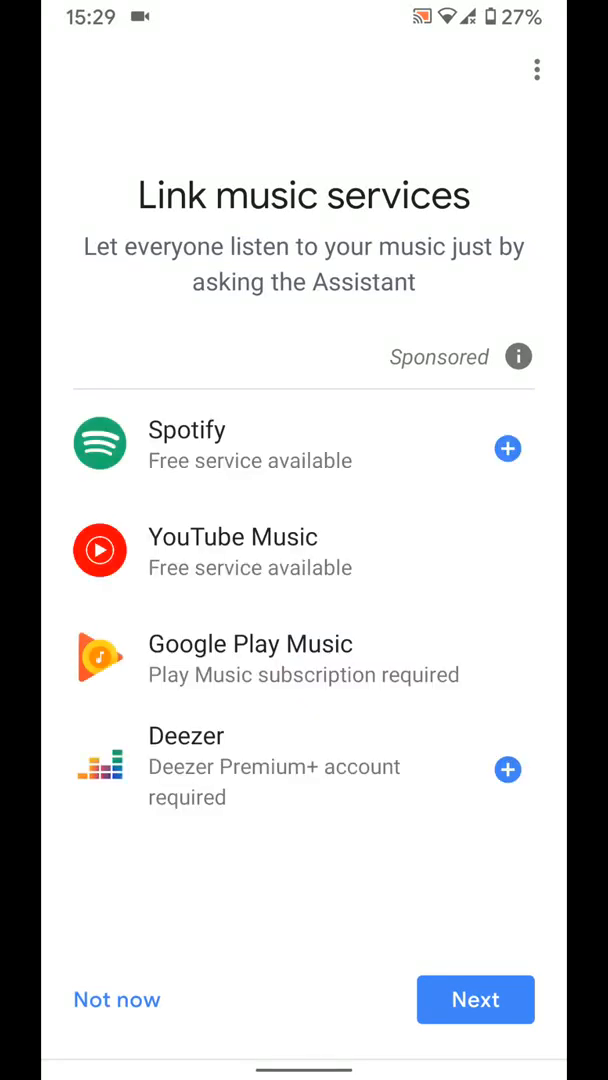
# Choose Not now for both music and video service linking
pyautogui.click(116, 1000)
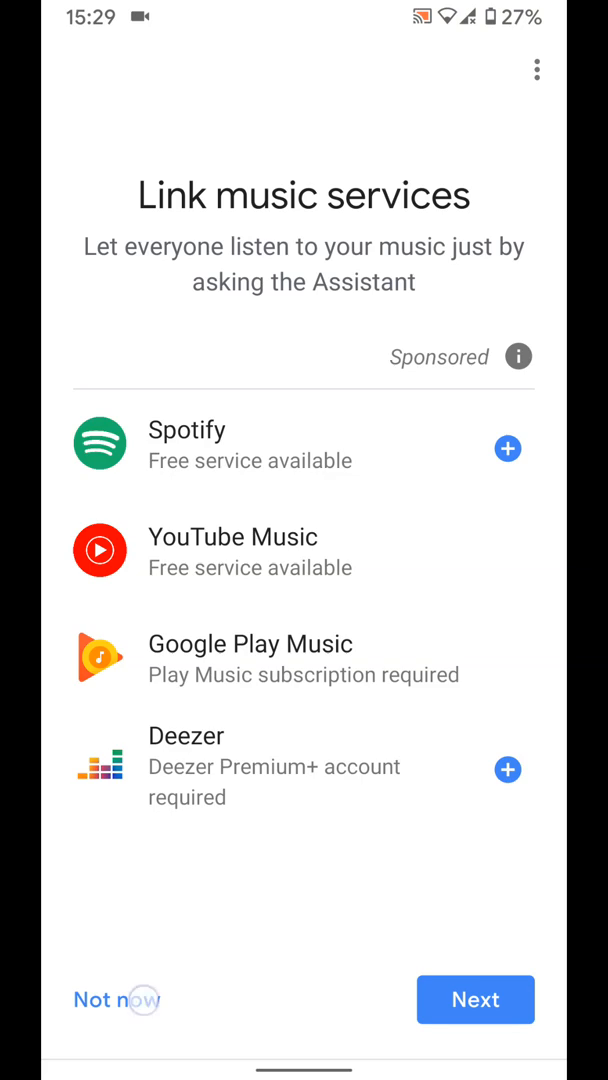
pyautogui.click(475, 1000)
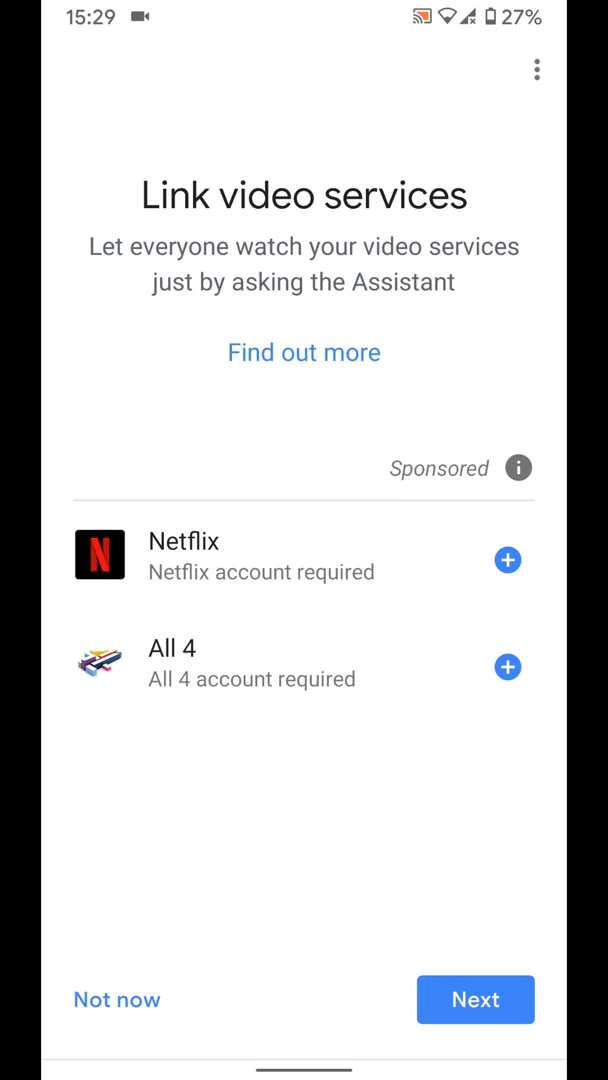
pyautogui.click(116, 1000)
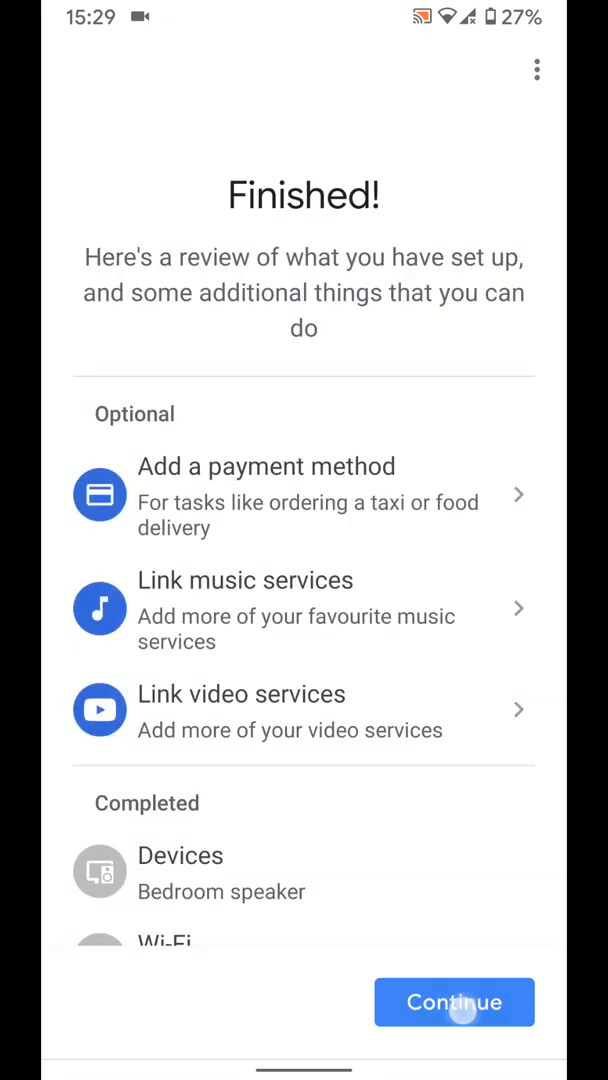
# Continue past the summary, finish setup, and return to the phone's home screen
pyautogui.click(453, 1002)
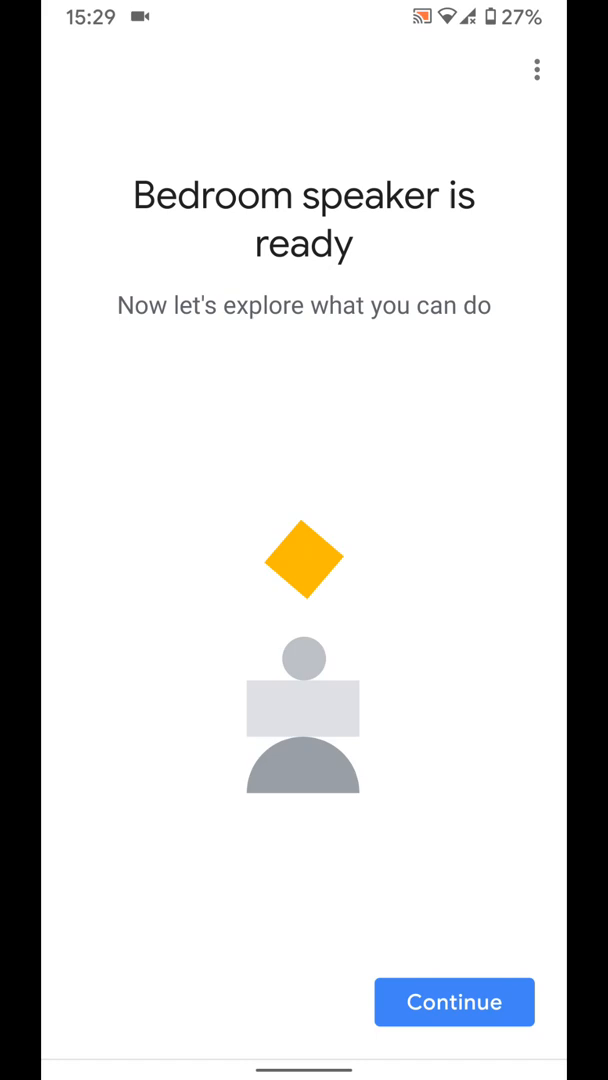
pyautogui.click(453, 1001)
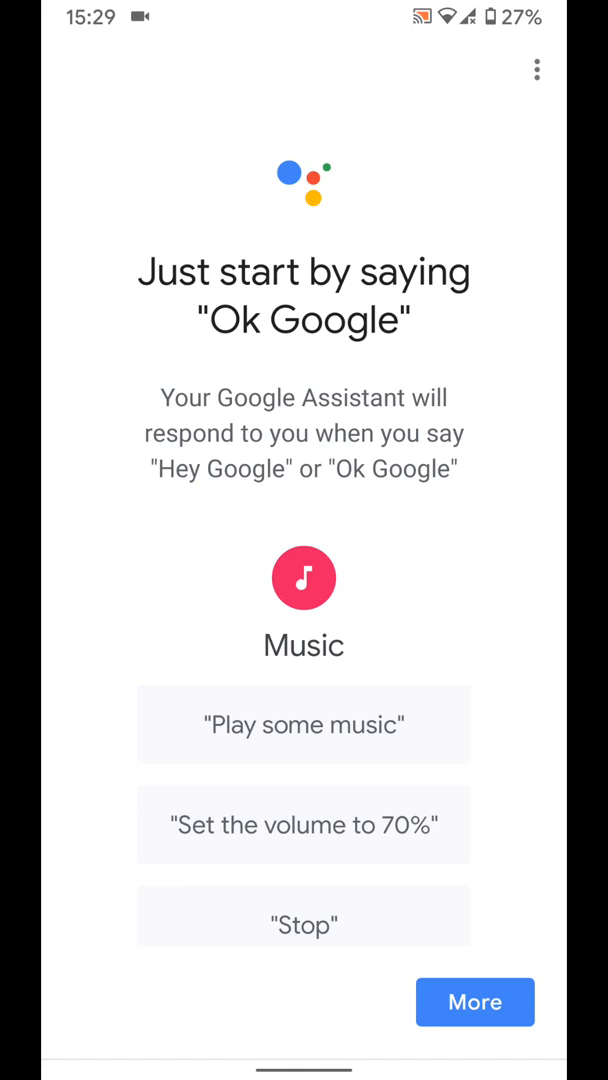
pyautogui.scroll(-3)
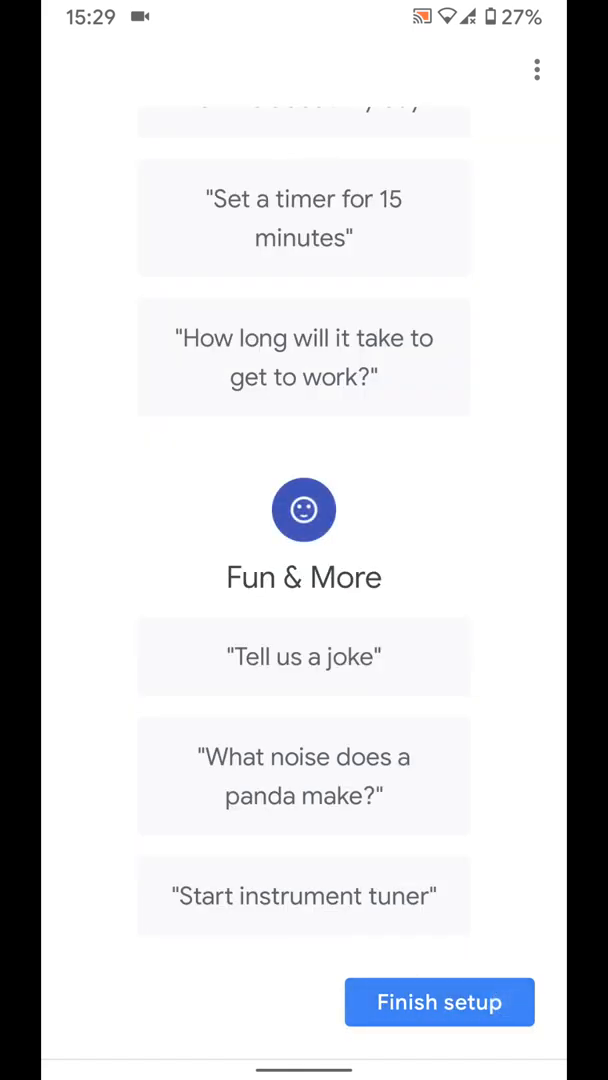
pyautogui.click(438, 1002)
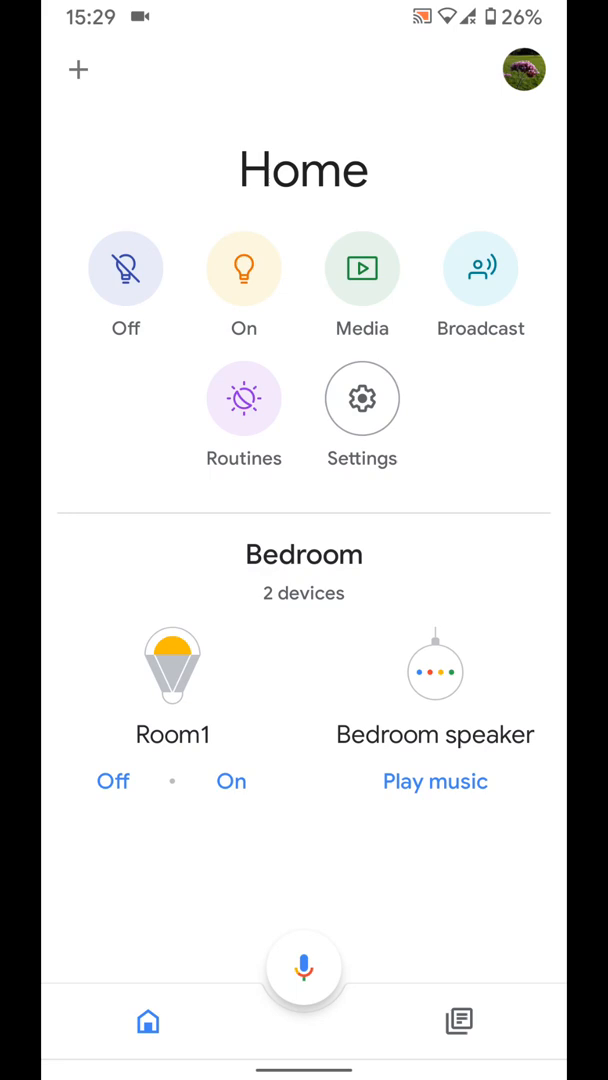
pyautogui.press('HOME')
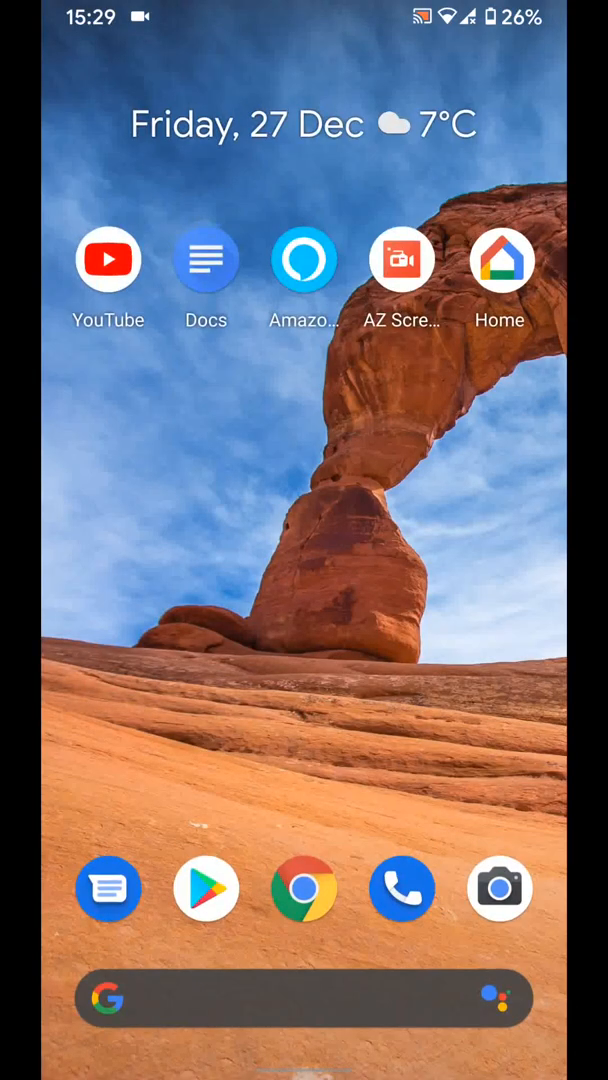